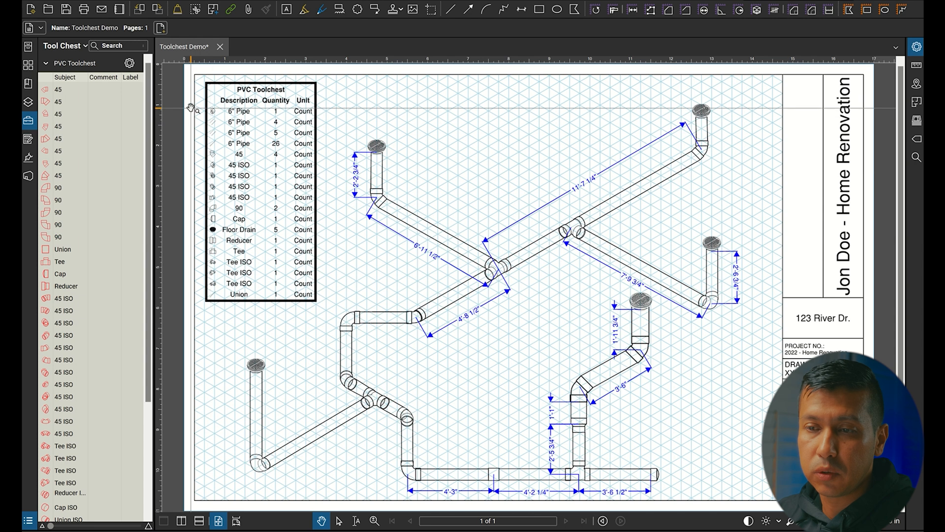
Step: Place the Floor Drain and fitting symbols, then draw red pipe lines from the elbow to tee and coupling
{"action": "left_click", "coordinate": [66, 199]}
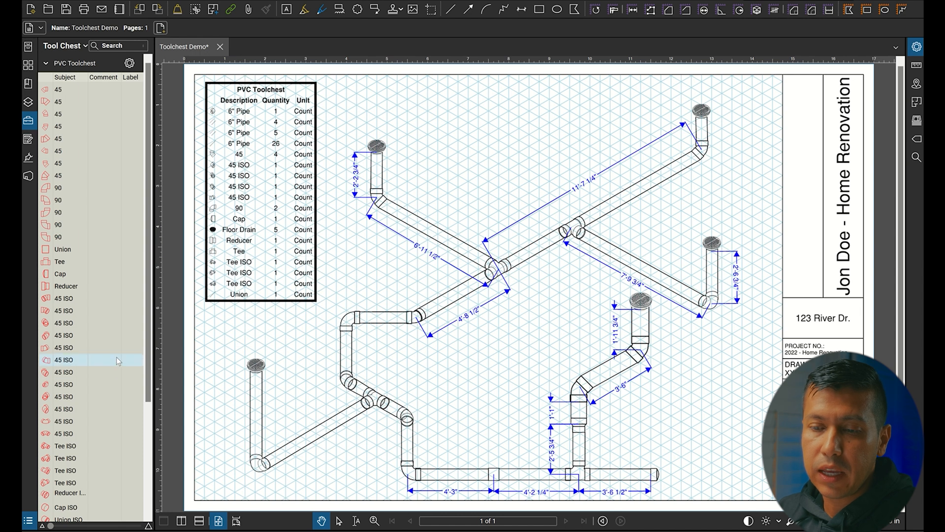
{"action": "scroll", "scroll_direction": "down", "scroll_amount": 3}
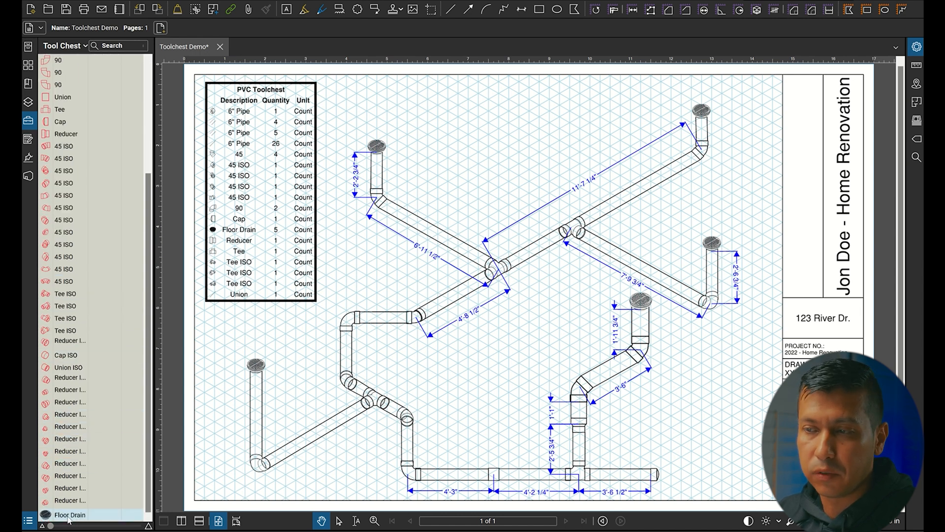
{"action": "left_click", "coordinate": [70, 402]}
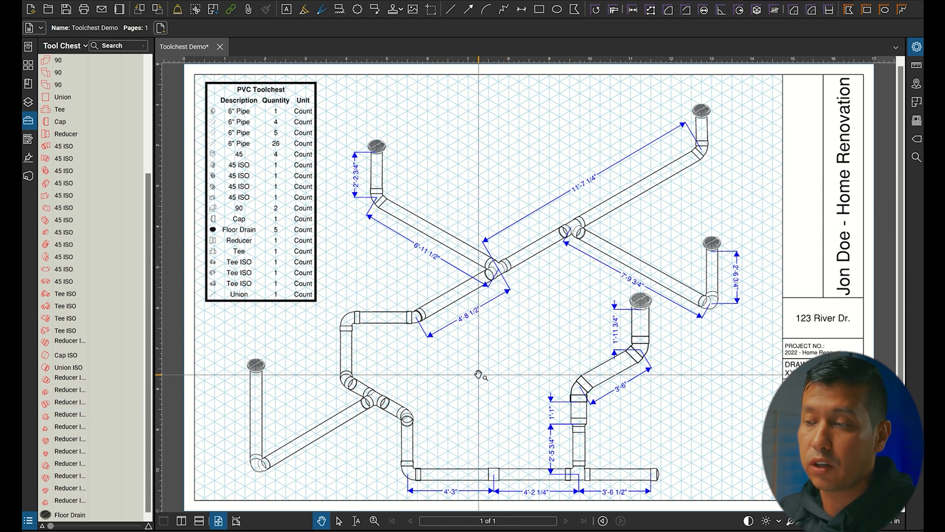
{"action": "mouse_move", "coordinate": [582, 302]}
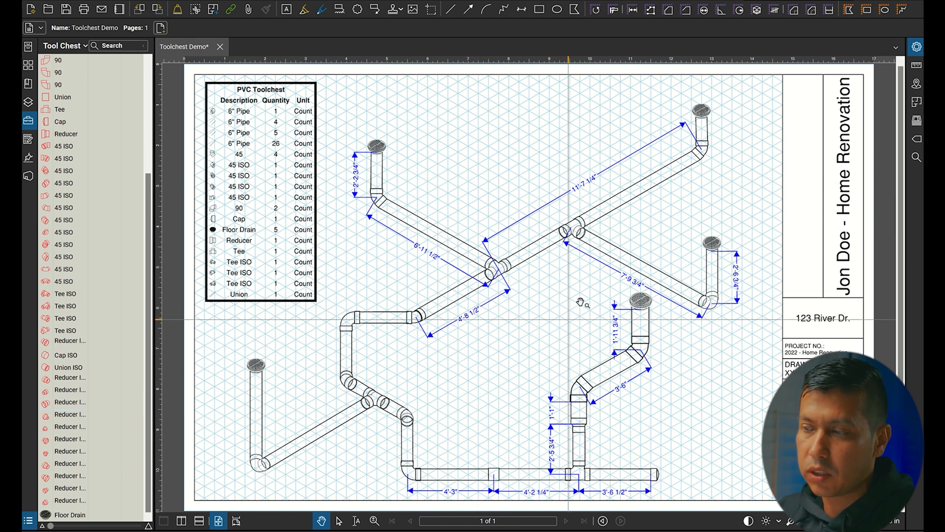
{"action": "mouse_move", "coordinate": [478, 376]}
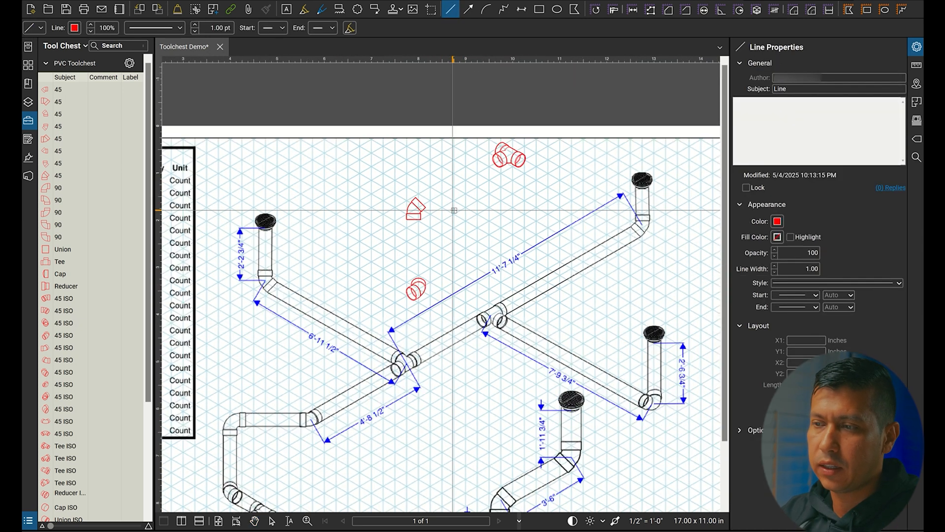
{"action": "mouse_move", "coordinate": [454, 256]}
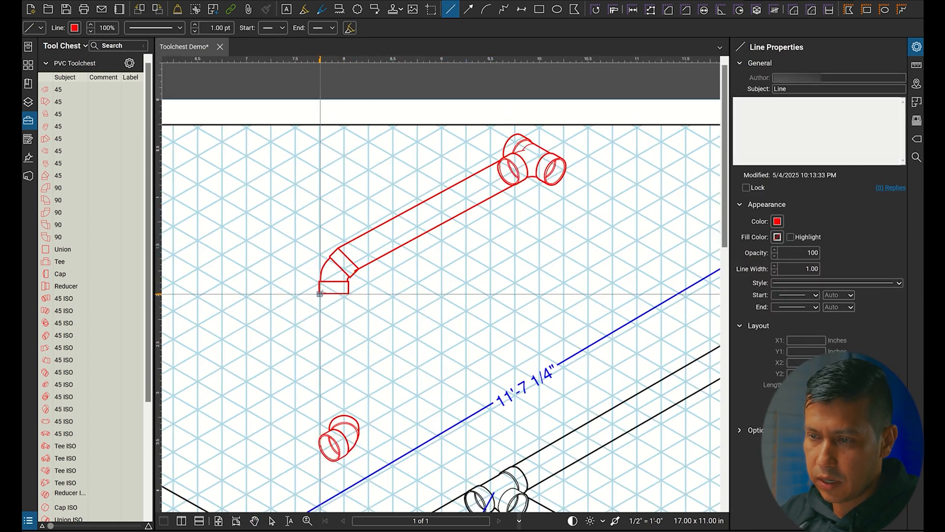
{"action": "left_click", "coordinate": [341, 435]}
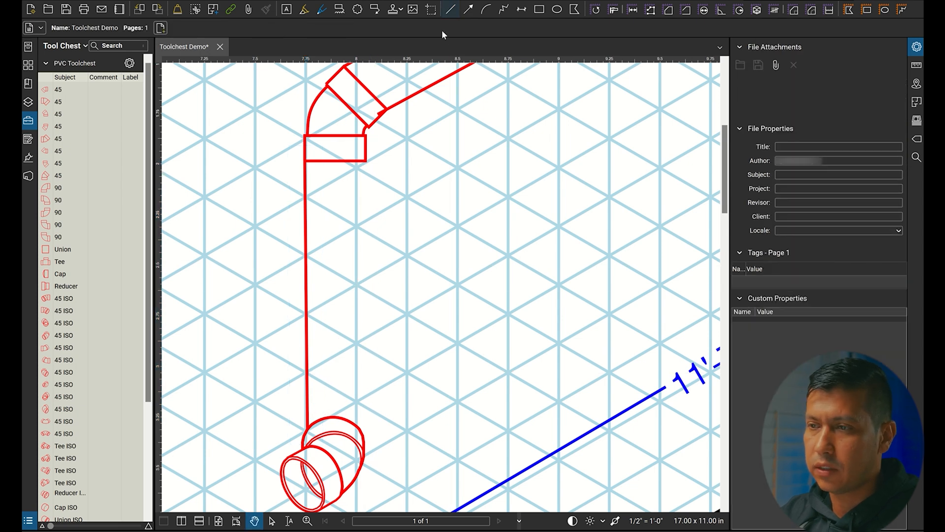
{"action": "left_click", "coordinate": [450, 9]}
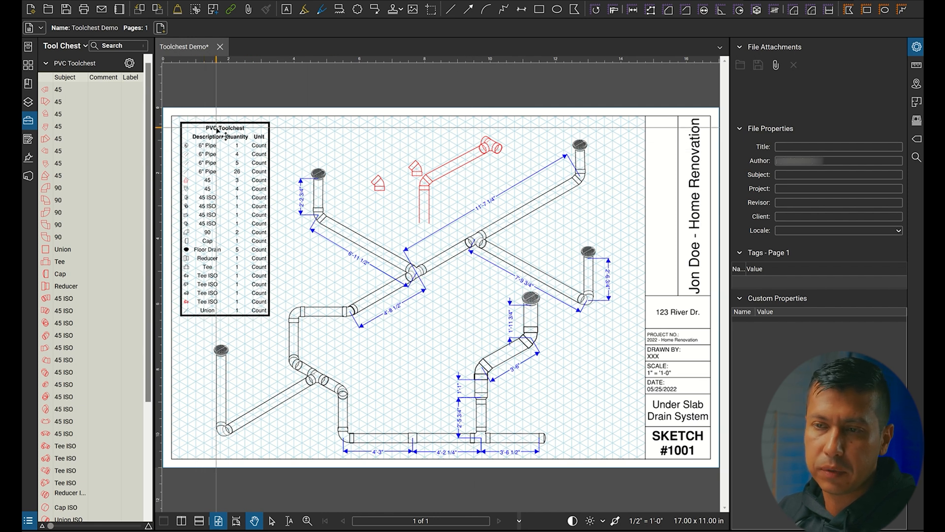
{"action": "left_click", "coordinate": [130, 62]}
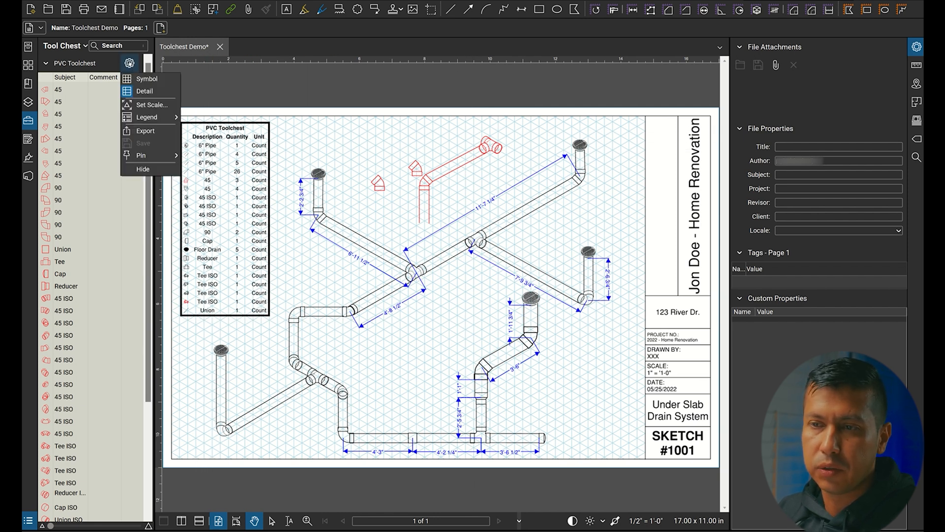
{"action": "mouse_move", "coordinate": [147, 117]}
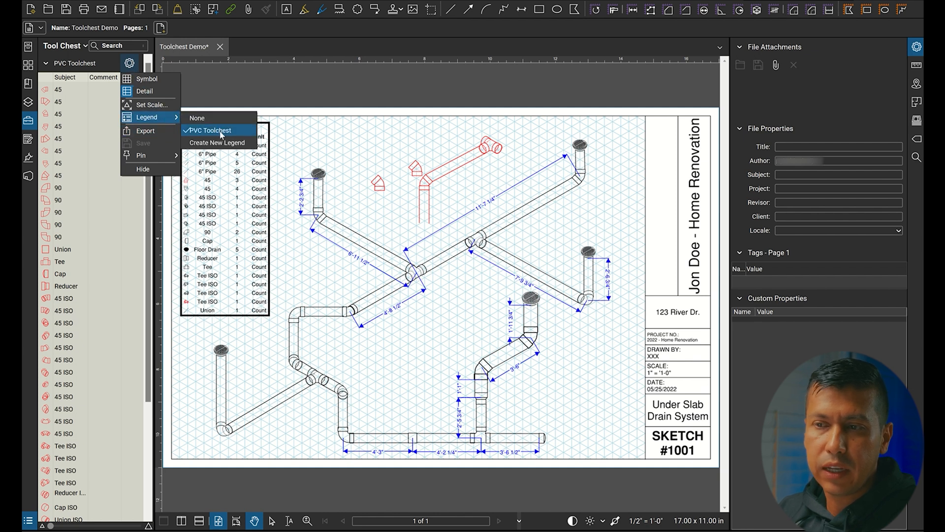
{"action": "mouse_move", "coordinate": [221, 136]}
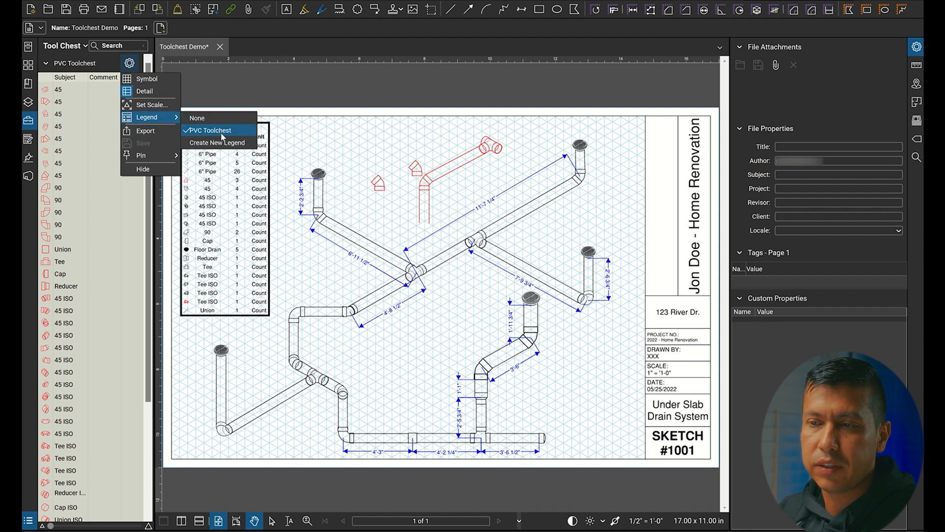
{"action": "left_click", "coordinate": [210, 130]}
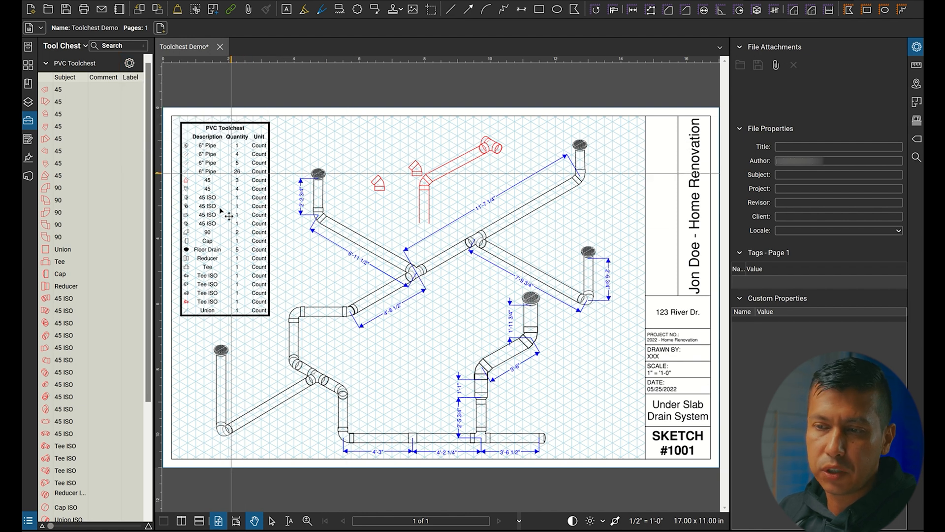
{"action": "mouse_move", "coordinate": [497, 259]}
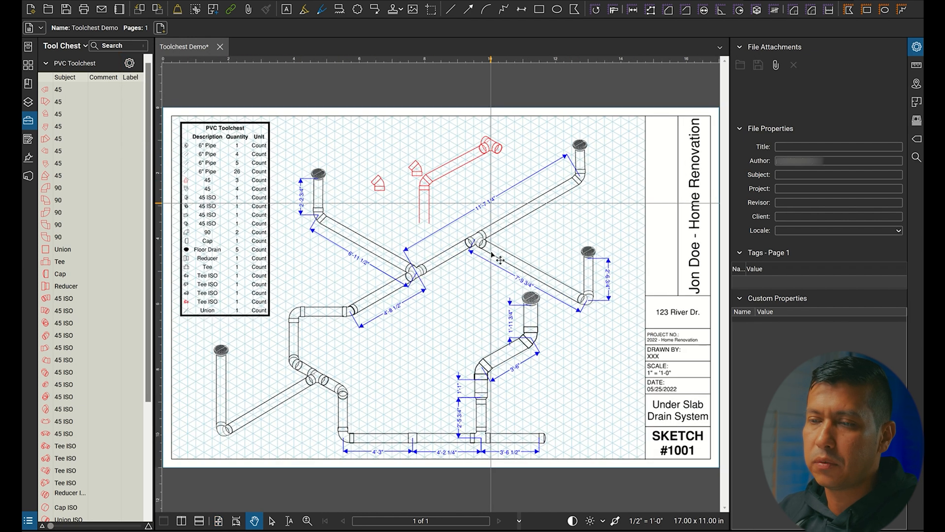
{"action": "mouse_move", "coordinate": [487, 367]}
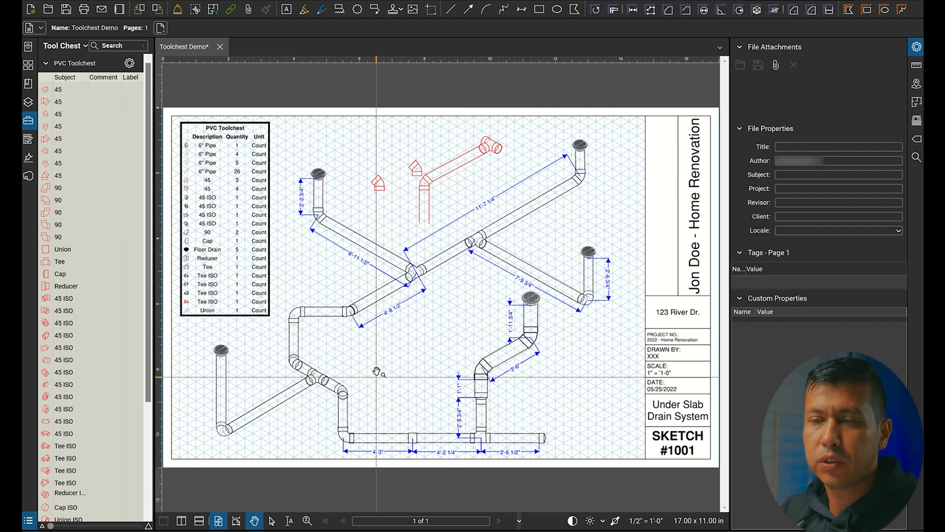
{"action": "mouse_move", "coordinate": [202, 223]}
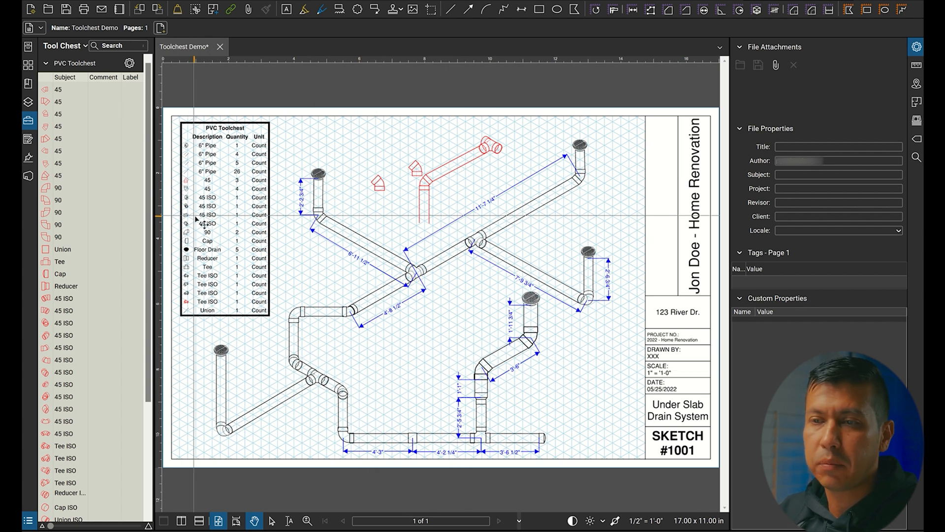
{"action": "mouse_move", "coordinate": [129, 62]}
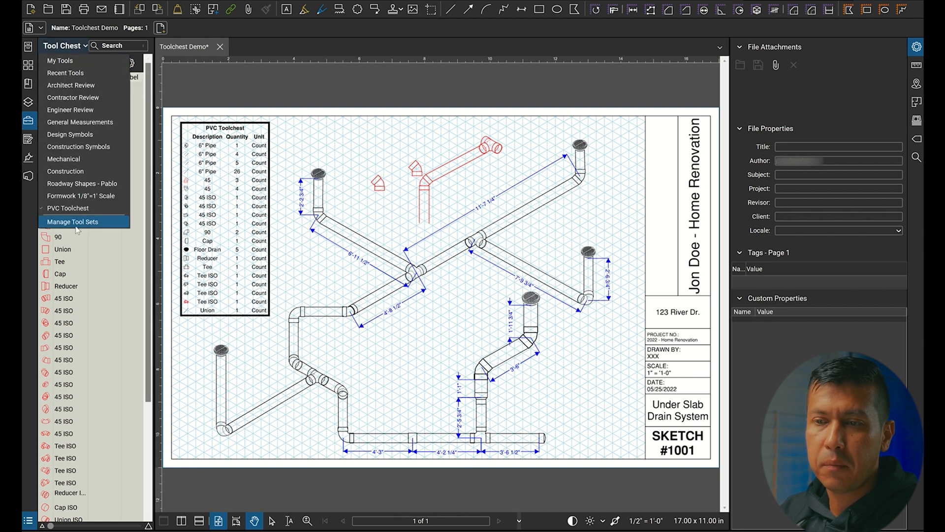
Step: Open Manage Tool Sets, browse to add a tool set, then cancel the file dialog
{"action": "left_click", "coordinate": [72, 221]}
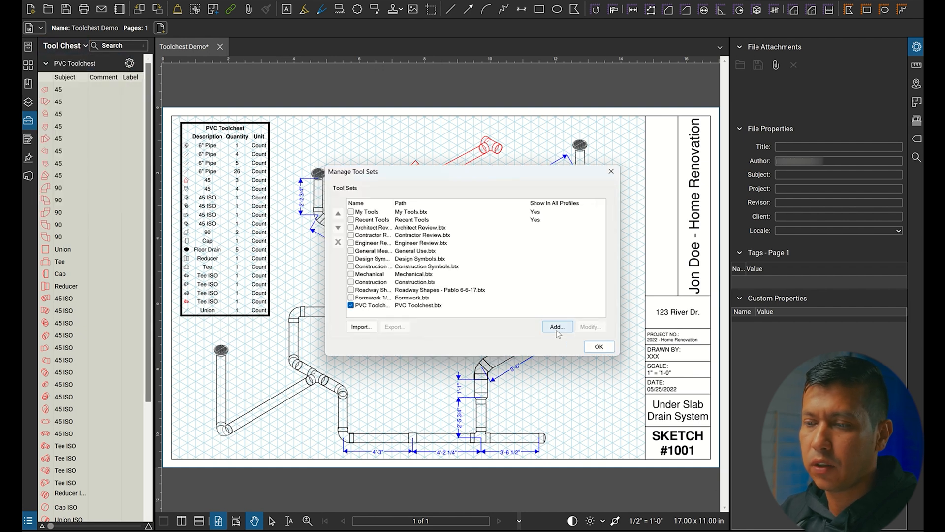
{"action": "left_click", "coordinate": [555, 326]}
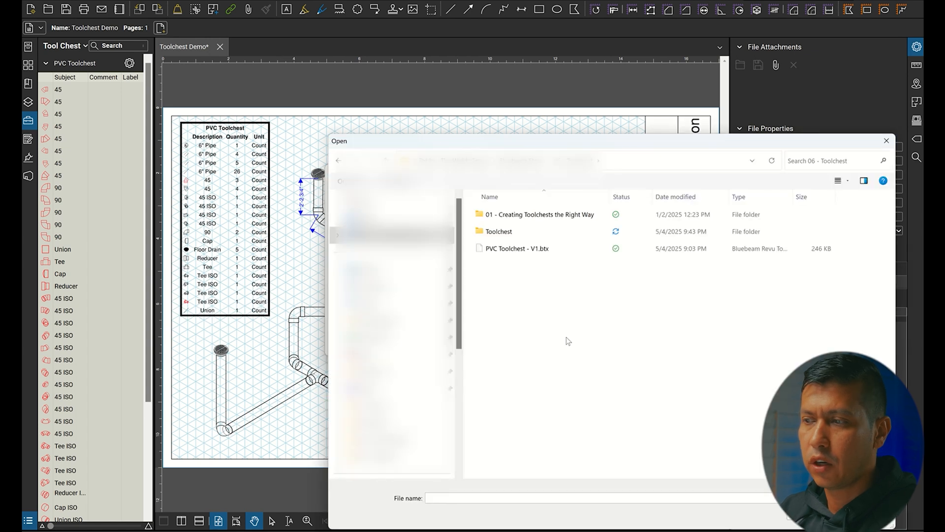
{"action": "mouse_move", "coordinate": [547, 322]}
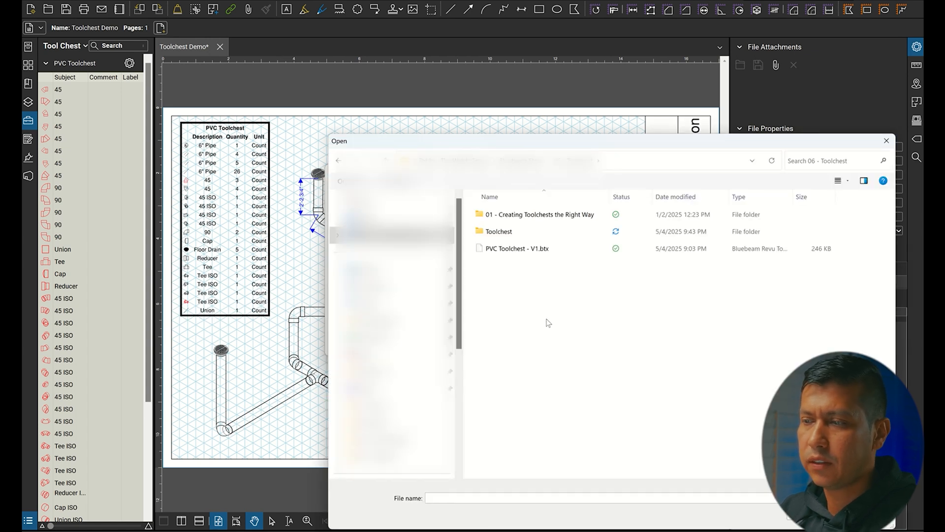
{"action": "left_click", "coordinate": [516, 248]}
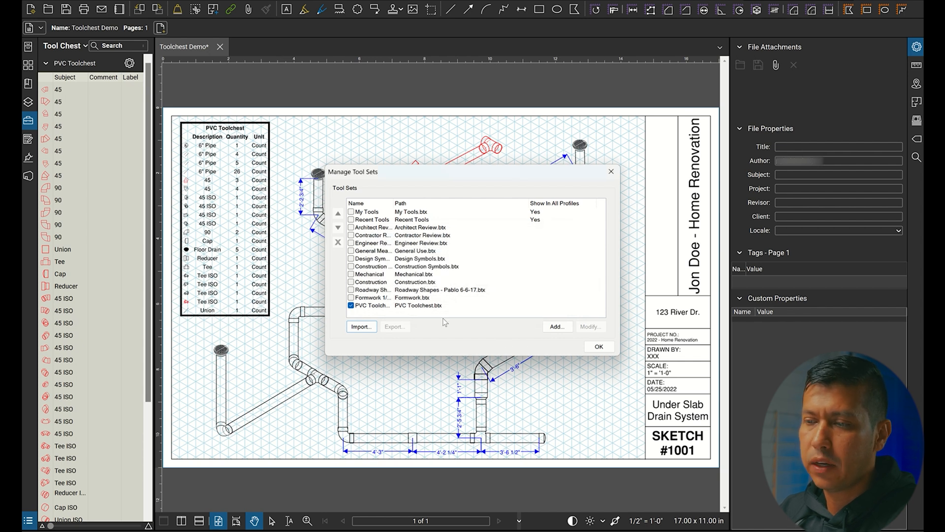
{"action": "mouse_move", "coordinate": [481, 354]}
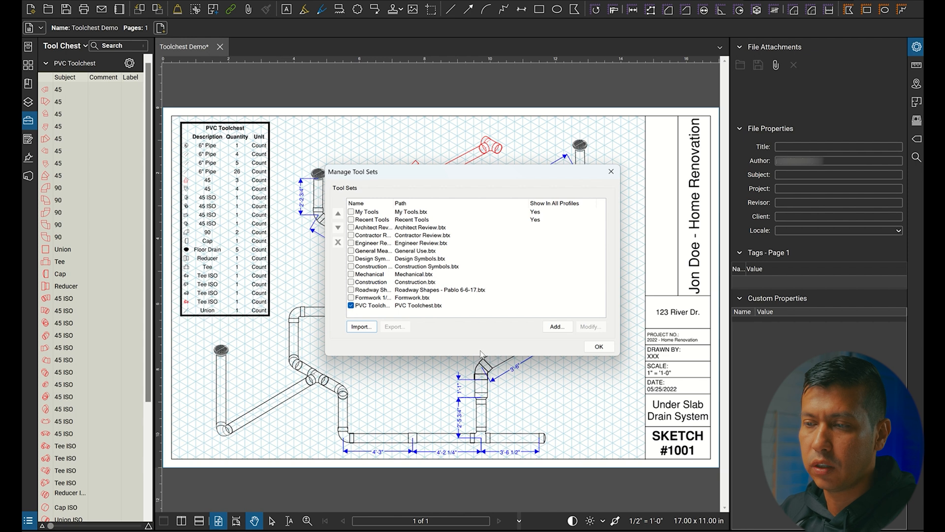
{"action": "mouse_move", "coordinate": [416, 333]}
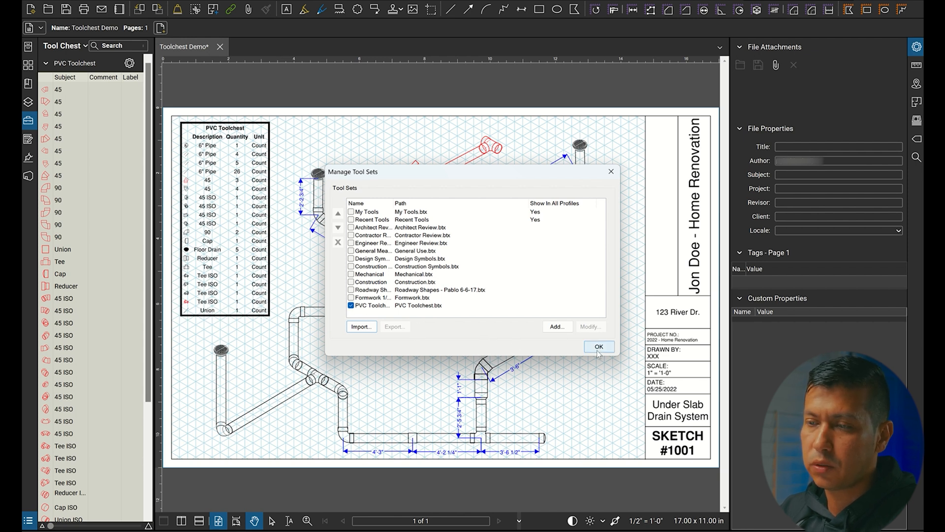
{"action": "mouse_move", "coordinate": [626, 174]}
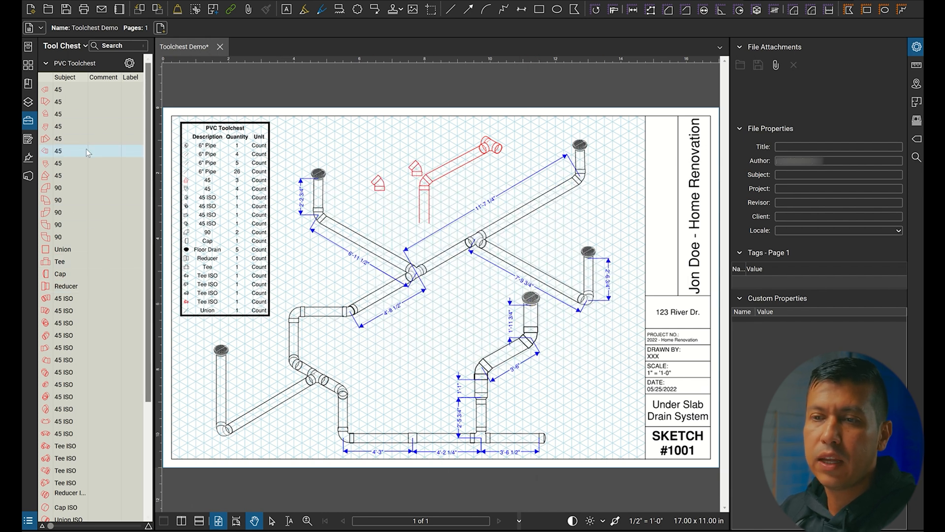
Step: Collapse the PVC Toolchest symbol list down to its header
{"action": "left_click", "coordinate": [45, 62]}
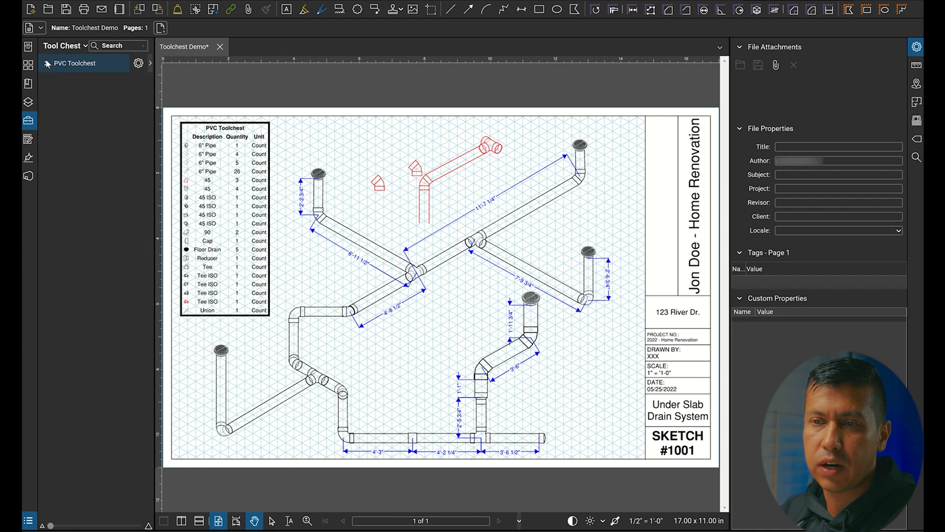